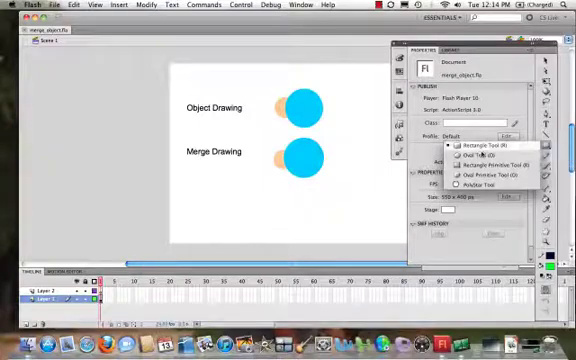
- Pull the Merge Drawing blue circle off its orange circle and back, exposing the cut-out chunk
click(466, 152)
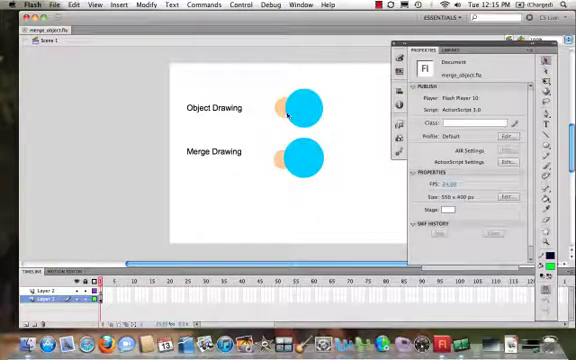
click(304, 108)
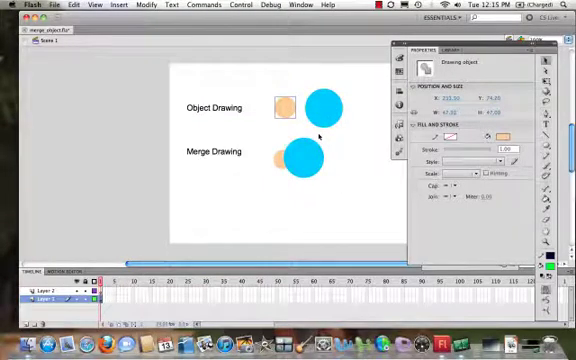
click(304, 160)
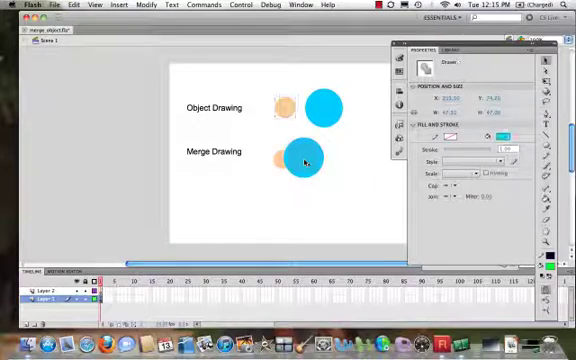
click(304, 160)
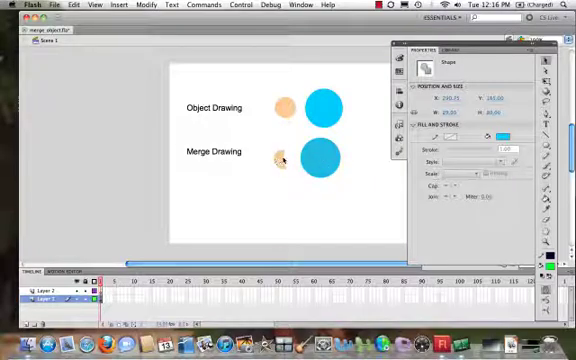
- Pull the Object Drawing blue circle off and back, showing its orange circle stays whole
click(322, 108)
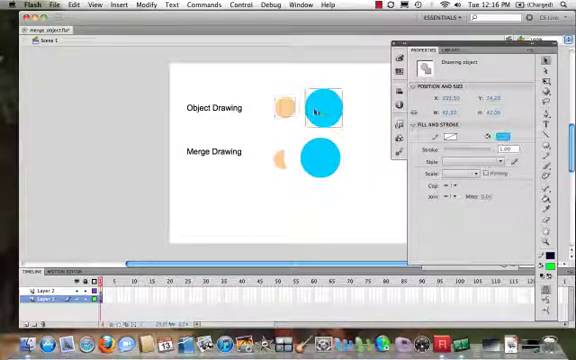
click(318, 158)
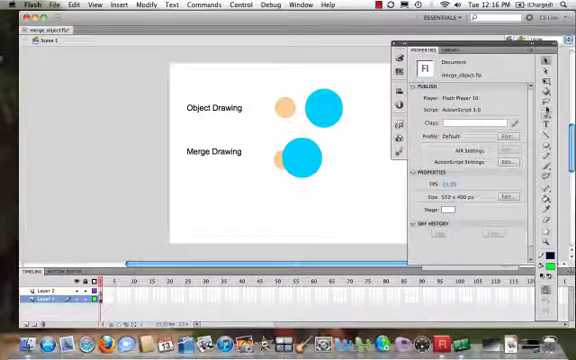
- Draw a small green circle with the Oval tool and place it over the Merge Drawing circles
click(550, 126)
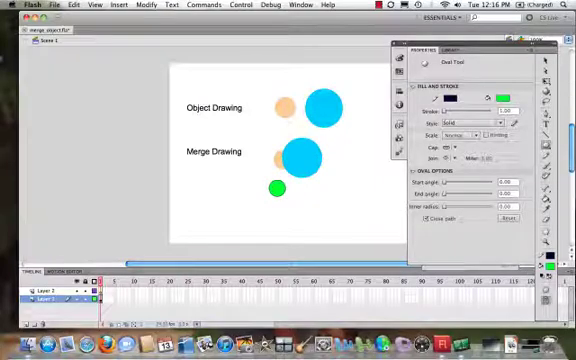
click(280, 188)
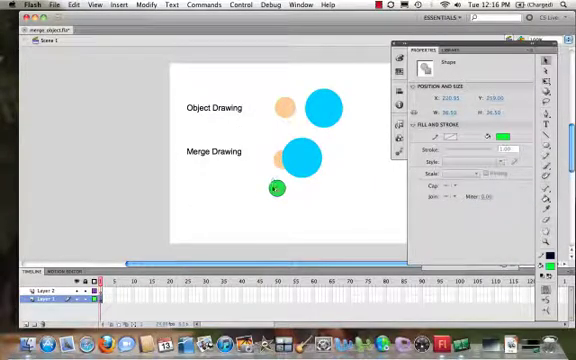
drag(280, 190, 284, 162)
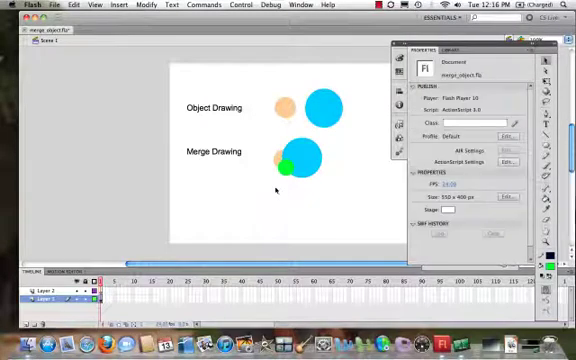
click(284, 168)
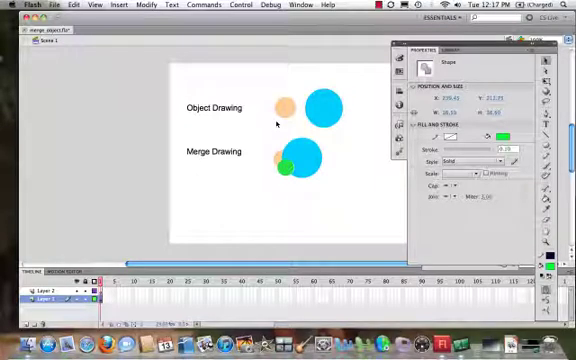
- Draw a green circle in Object Drawing mode and position it over the Object Drawing circles
click(290, 108)
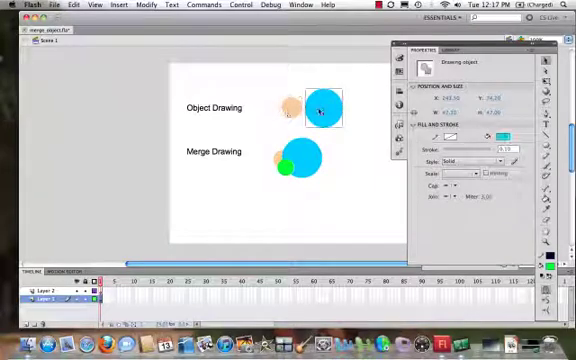
drag(320, 108, 324, 104)
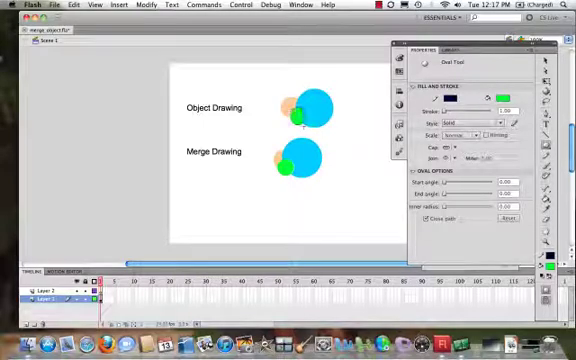
click(300, 110)
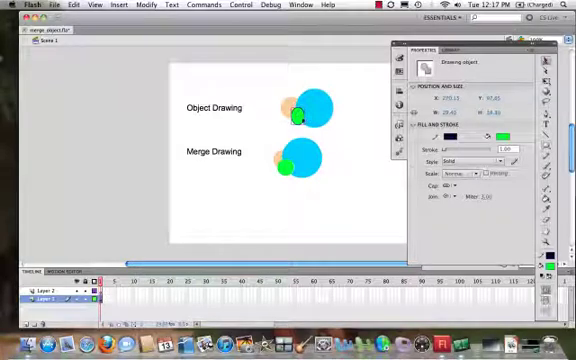
drag(302, 112, 320, 114)
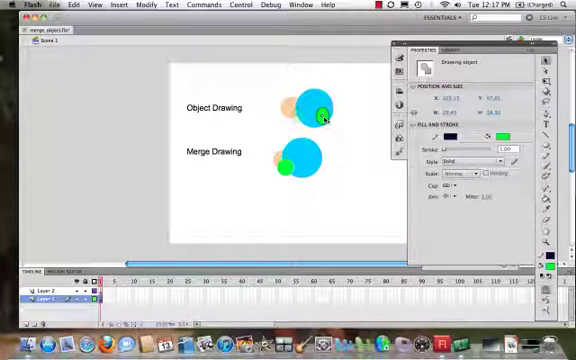
drag(322, 114, 298, 112)
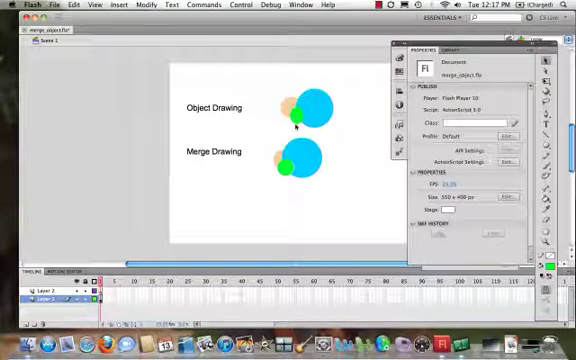
- Drag the Merge Drawing green circle aside, exposing the chunk it cut from the circles beneath
click(296, 110)
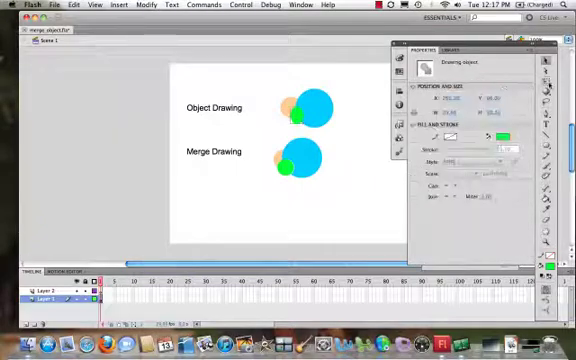
click(300, 116)
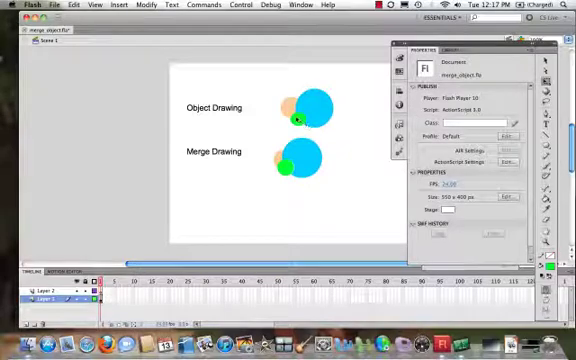
click(292, 110)
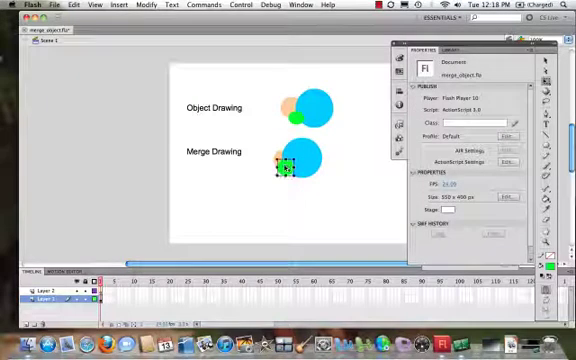
click(290, 168)
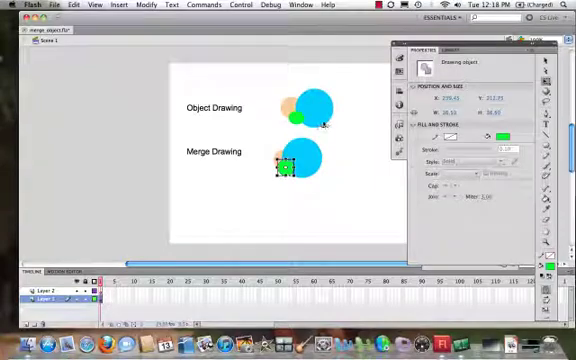
drag(290, 168, 330, 120)
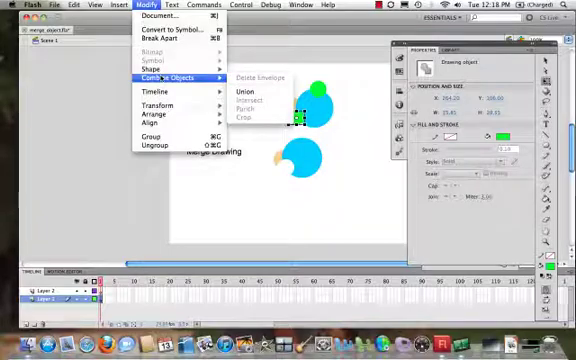
mouse_move(176, 32)
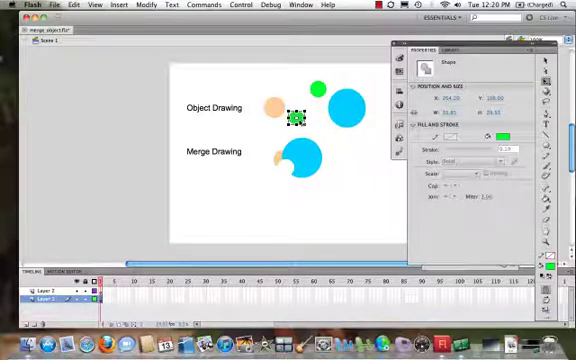
- After Union makes the green shape a drawing object, pull it away leaving the blue circle intact
drag(300, 118, 316, 176)
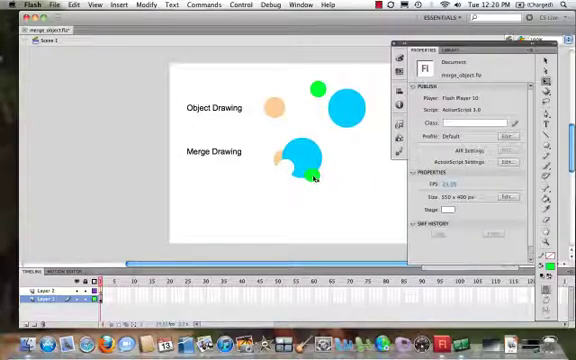
click(304, 156)
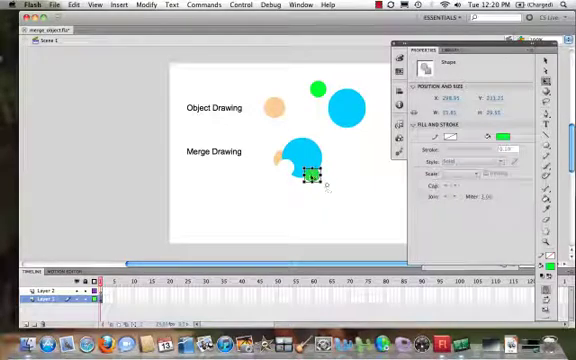
drag(316, 178, 330, 190)
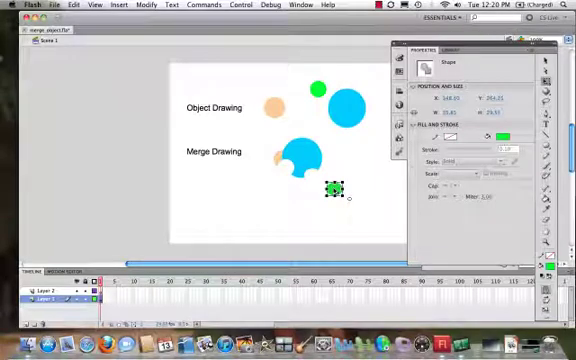
drag(330, 192, 316, 172)
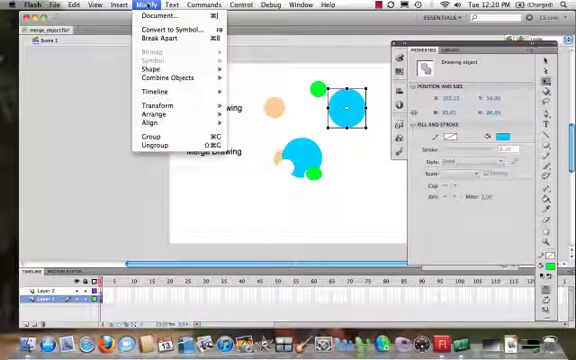
mouse_move(164, 38)
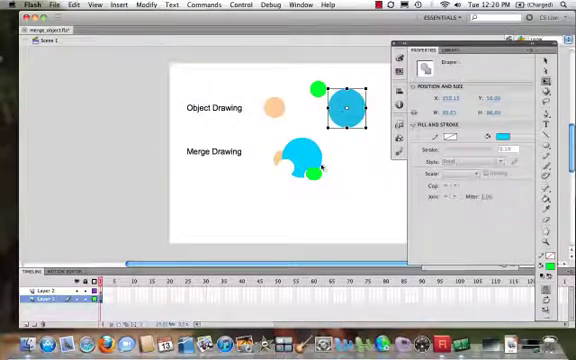
- After Break Apart, drag the blue circle below the Merge Drawing shapes and reselect the bitten blue shape
drag(344, 108, 350, 232)
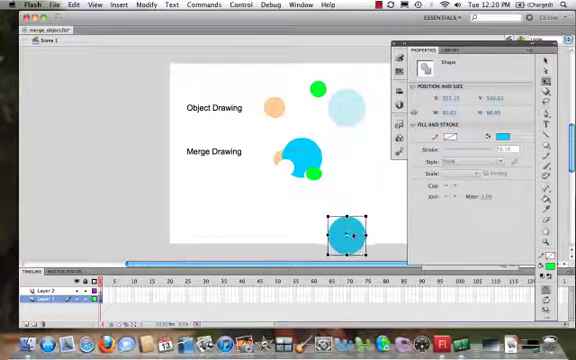
click(238, 184)
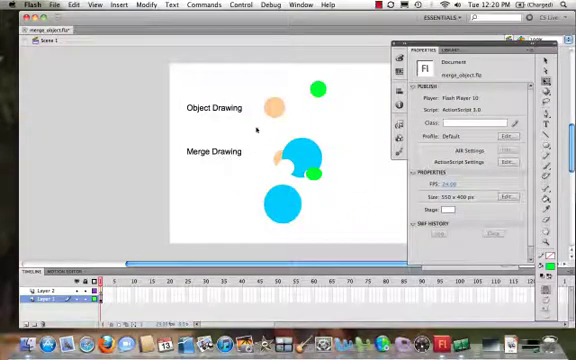
click(304, 160)
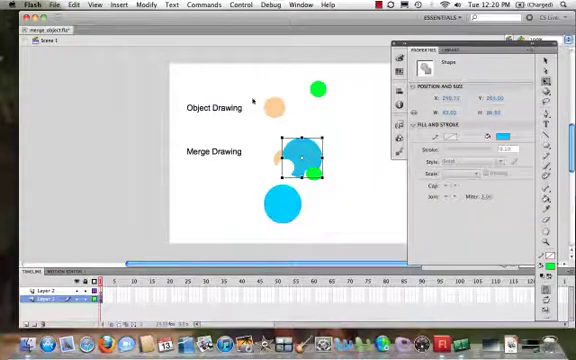